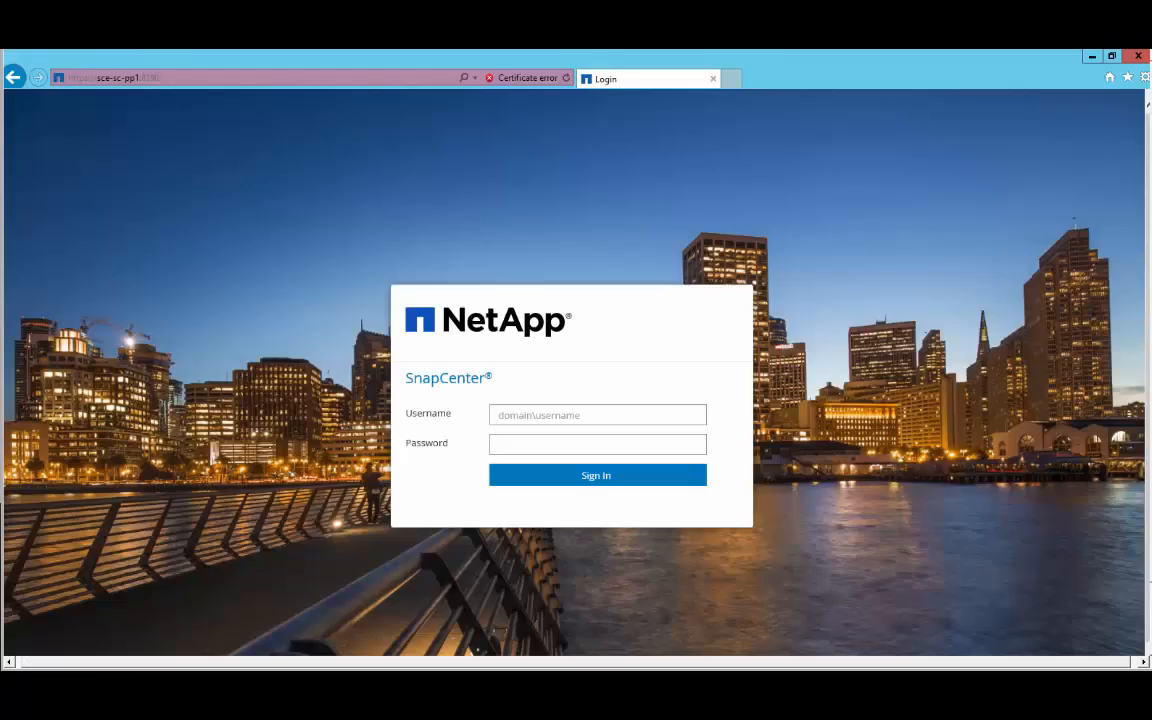
Step: Sign in to SnapCenter with the suggested admin username and password
{"action": "type", "text": "sce"}
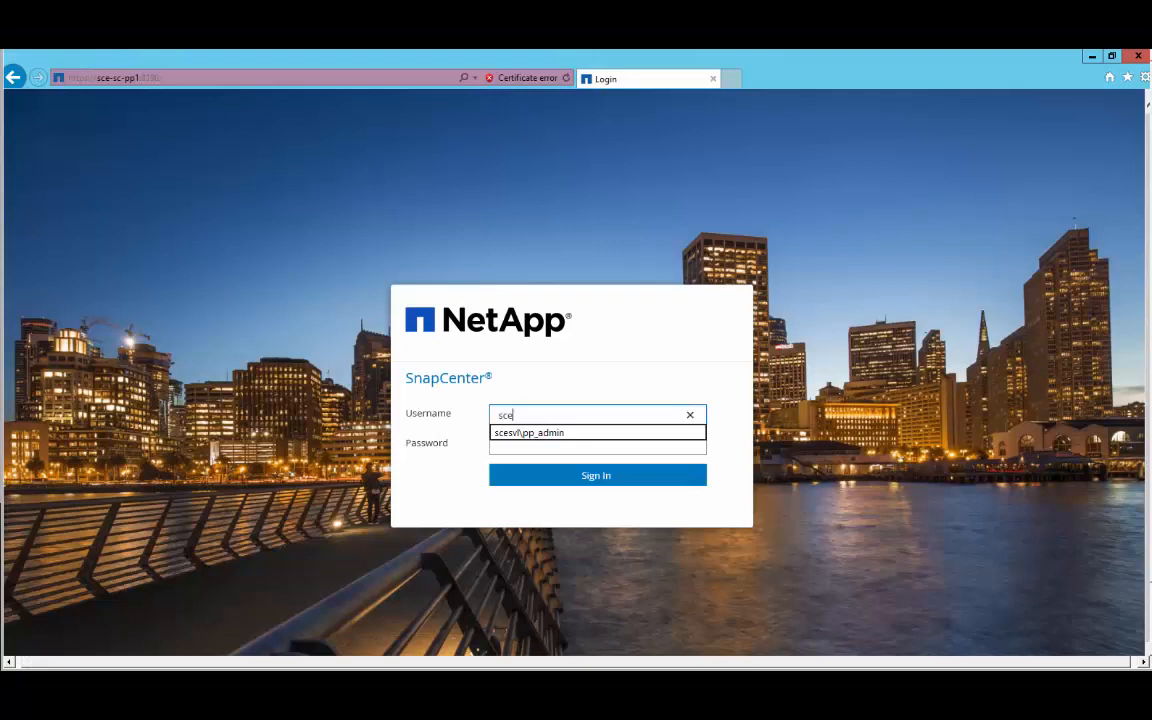
{"action": "left_click", "coordinate": [596, 475]}
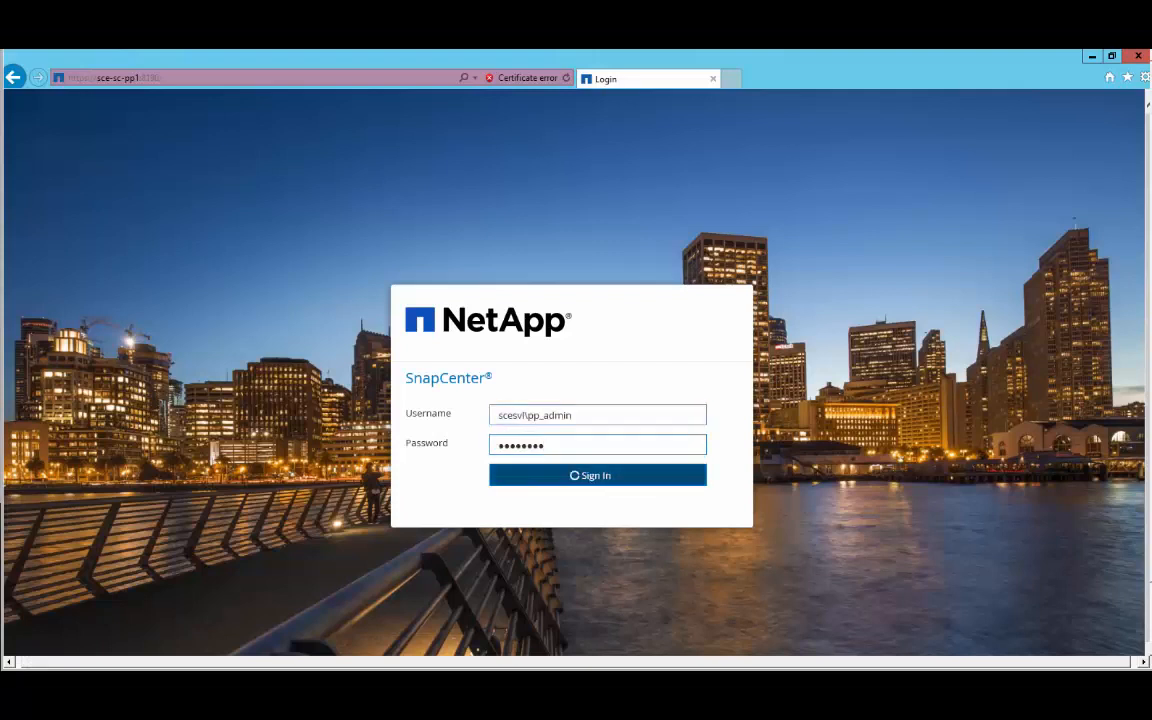
{"action": "left_click", "coordinate": [597, 475]}
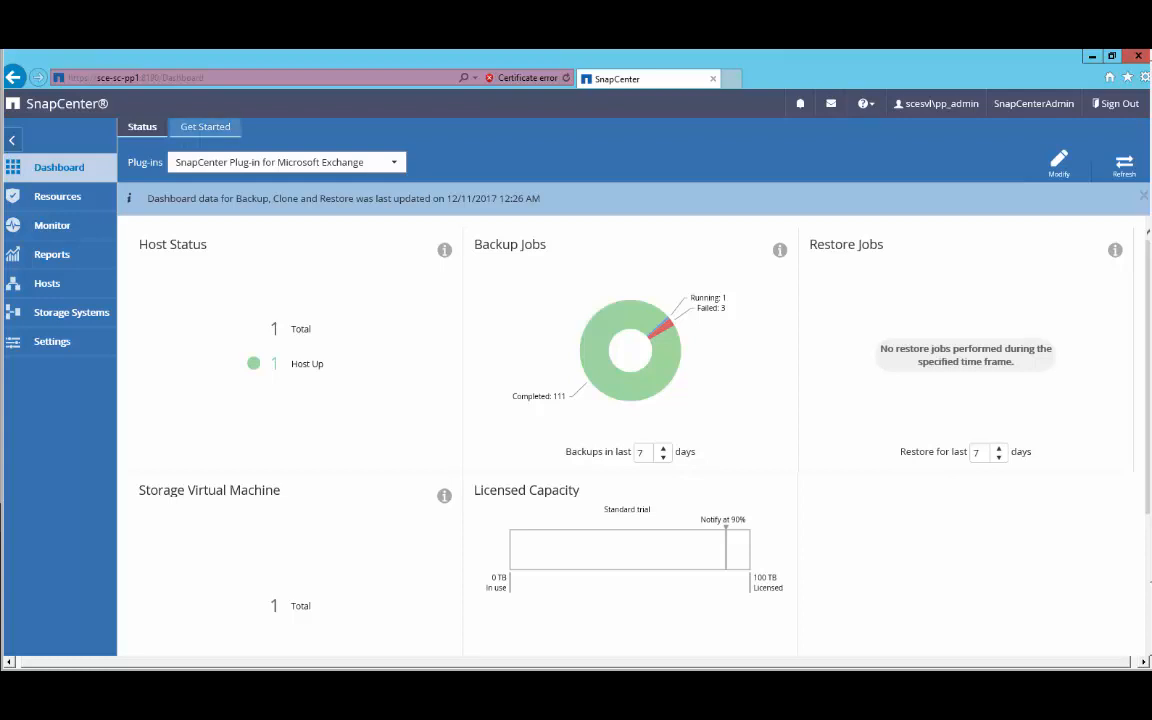
Step: Open the Protect resources guide, list resources by Database, and open dag3_db1
{"action": "left_click", "coordinate": [205, 126]}
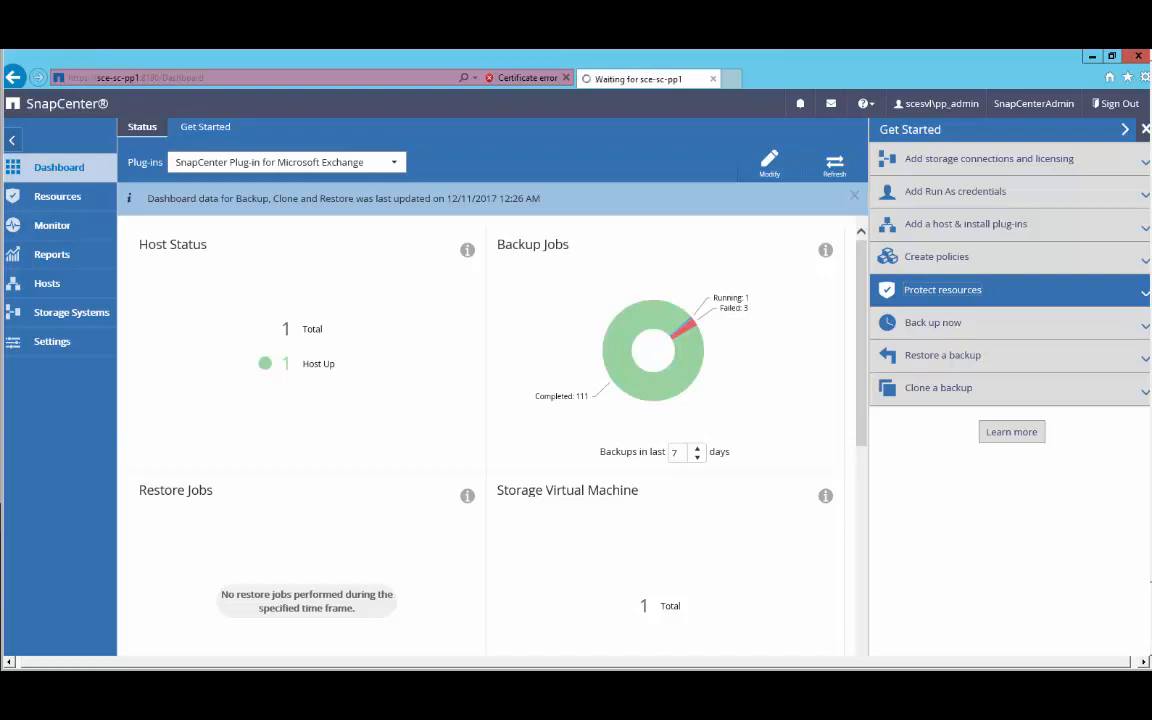
{"action": "left_click", "coordinate": [57, 196]}
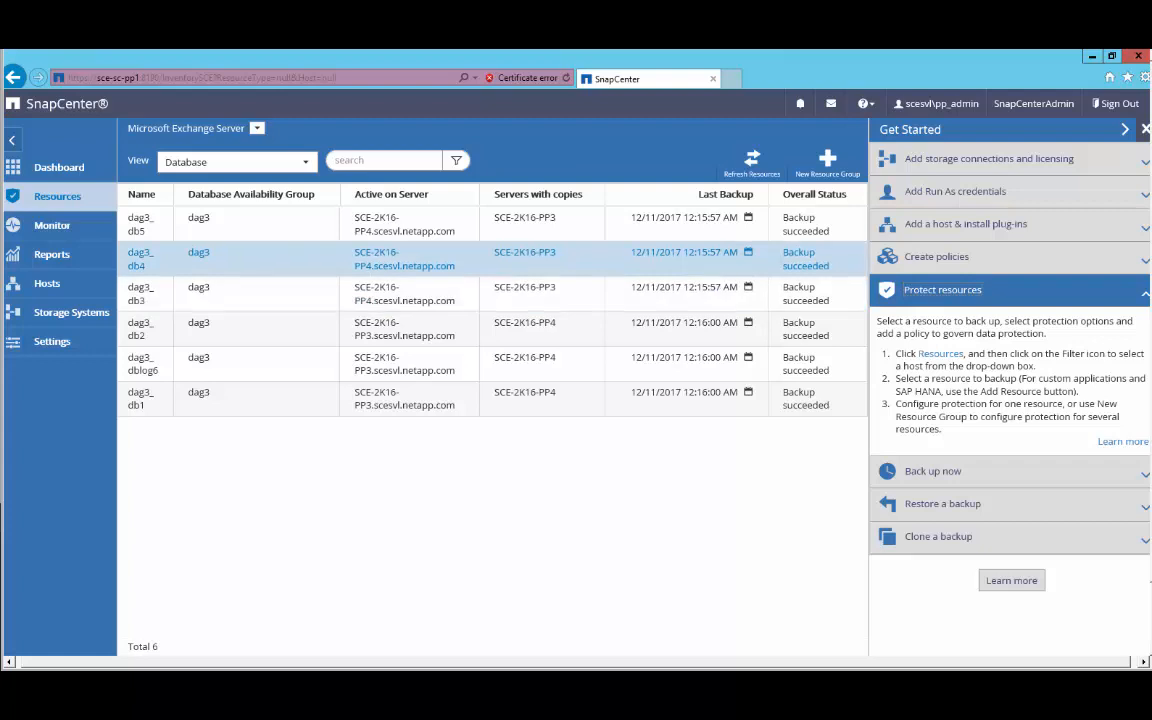
{"action": "left_click", "coordinate": [258, 128]}
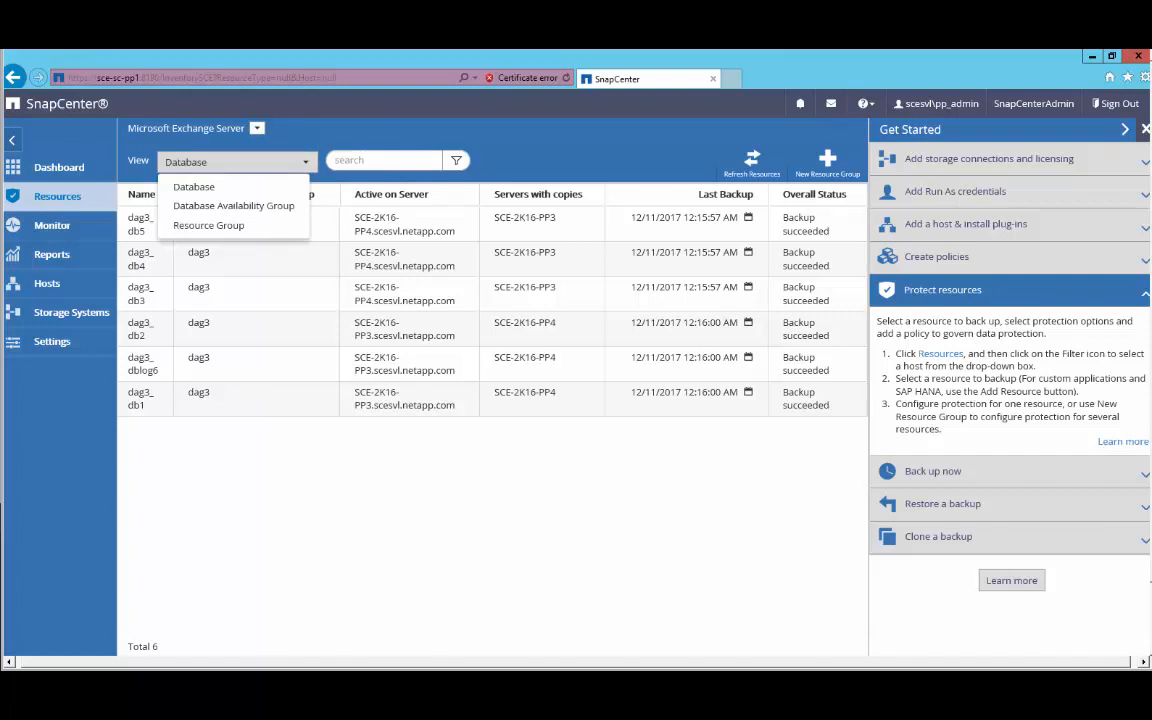
{"action": "left_click", "coordinate": [234, 205]}
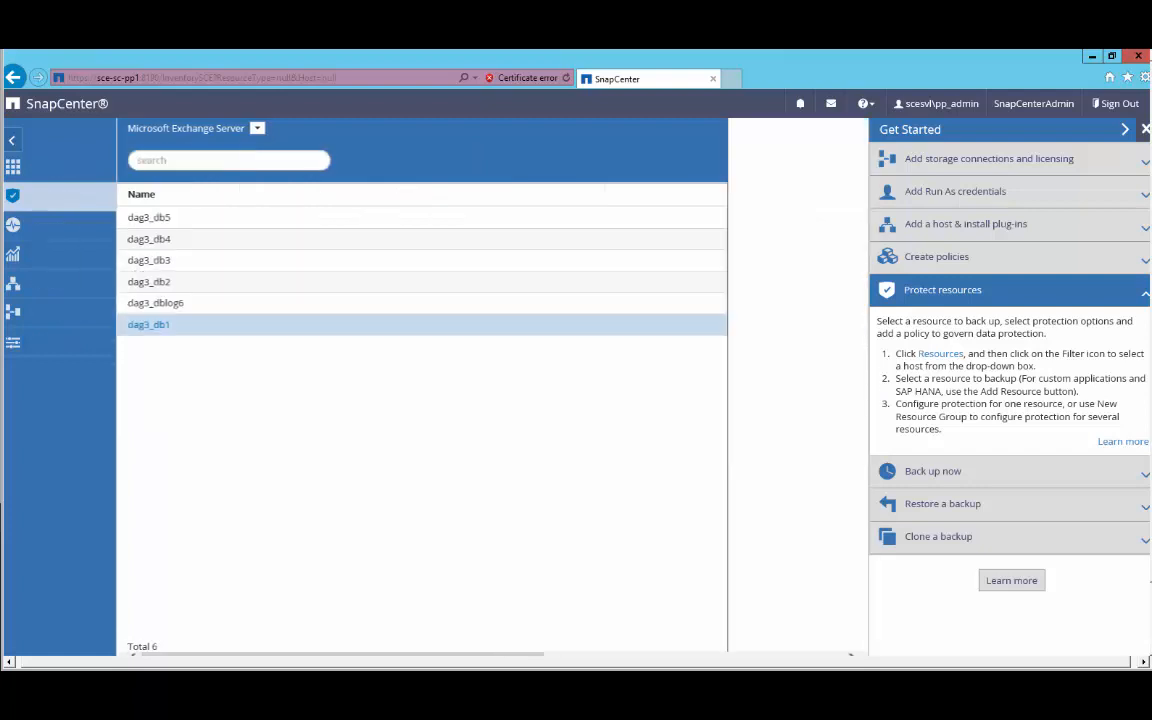
{"action": "left_click", "coordinate": [148, 324]}
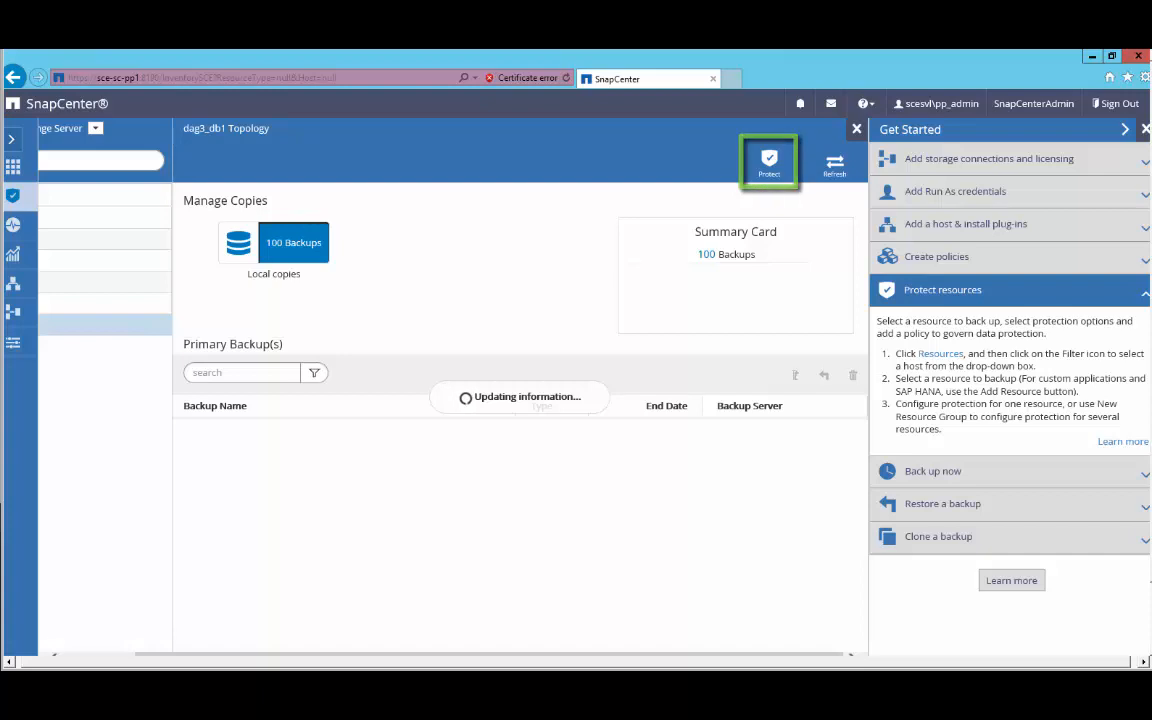
Step: Set a custom snapshot name: SnapCenterforExchange text plus policy, host, schedule type, resource group
{"action": "left_click", "coordinate": [769, 161]}
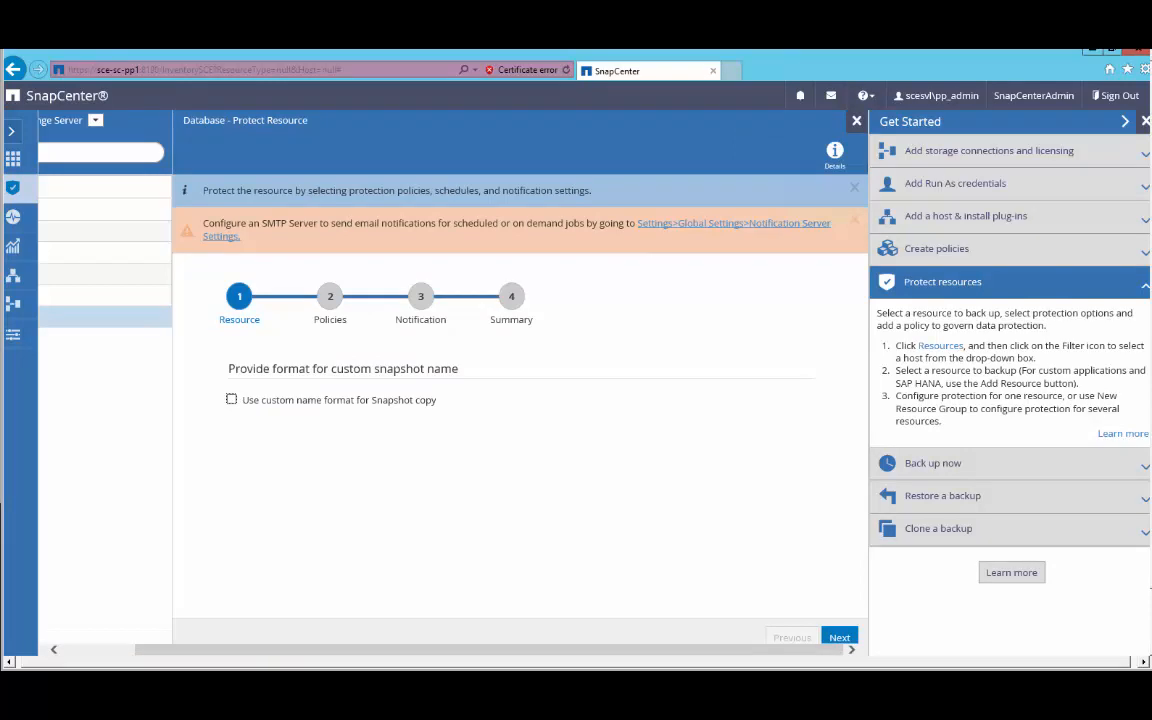
{"action": "left_click", "coordinate": [231, 399]}
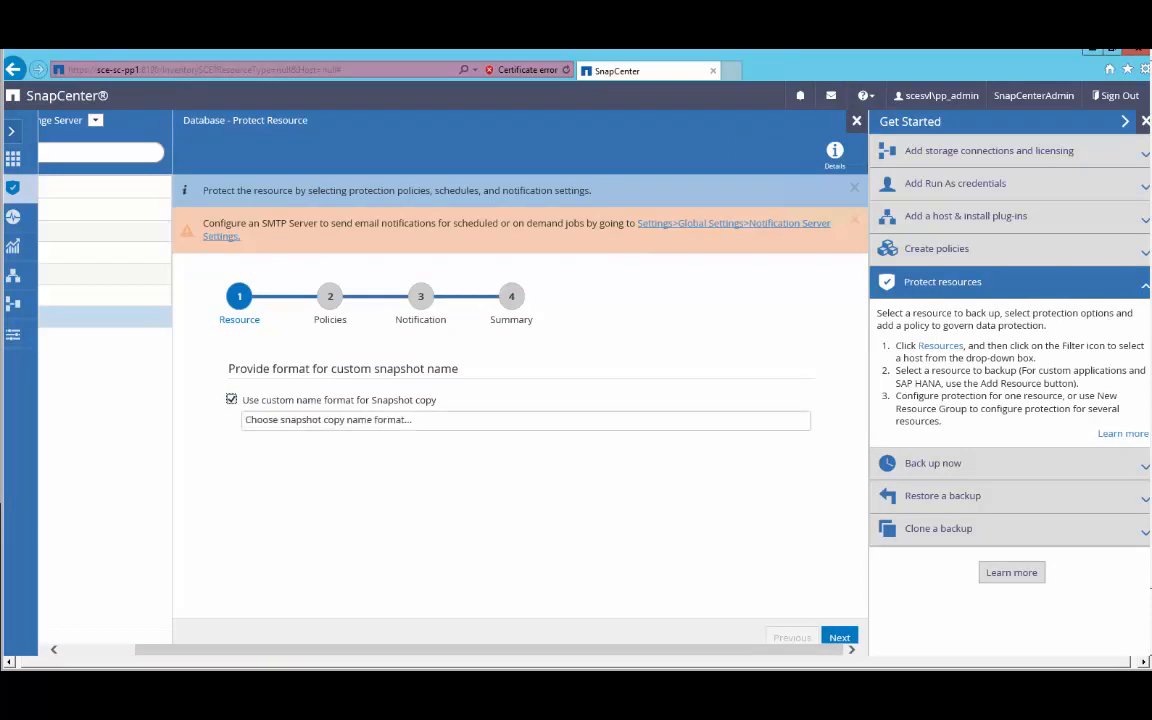
{"action": "left_click", "coordinate": [525, 419]}
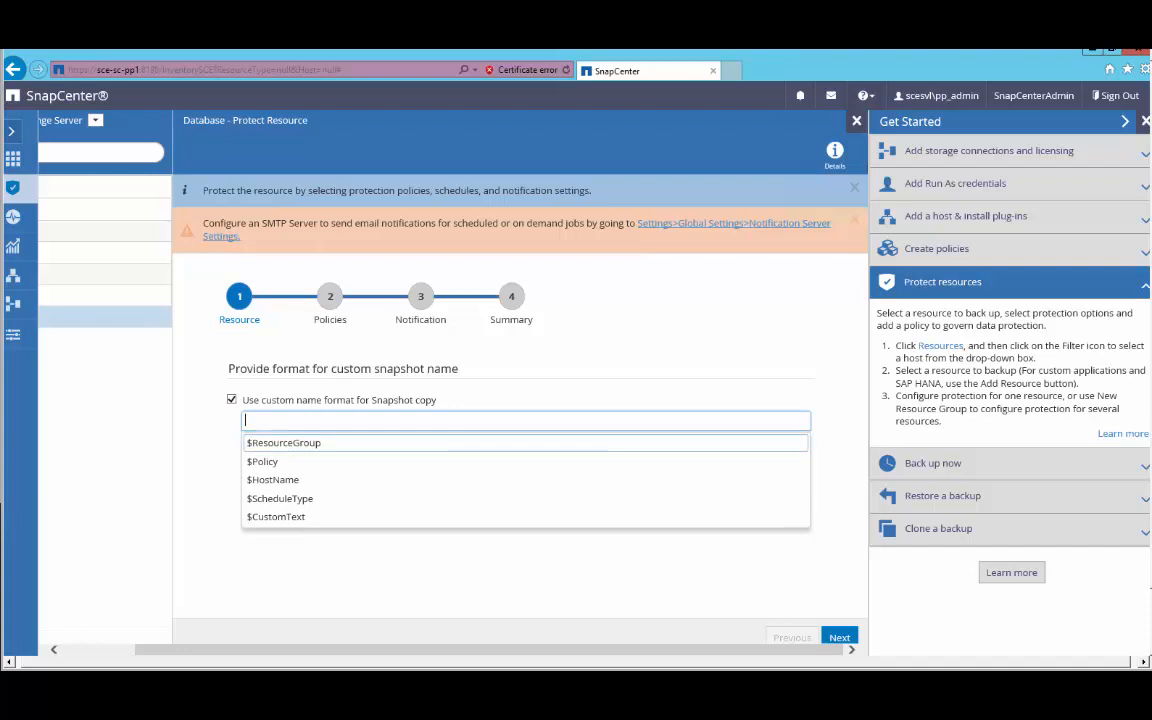
{"action": "left_click", "coordinate": [275, 516]}
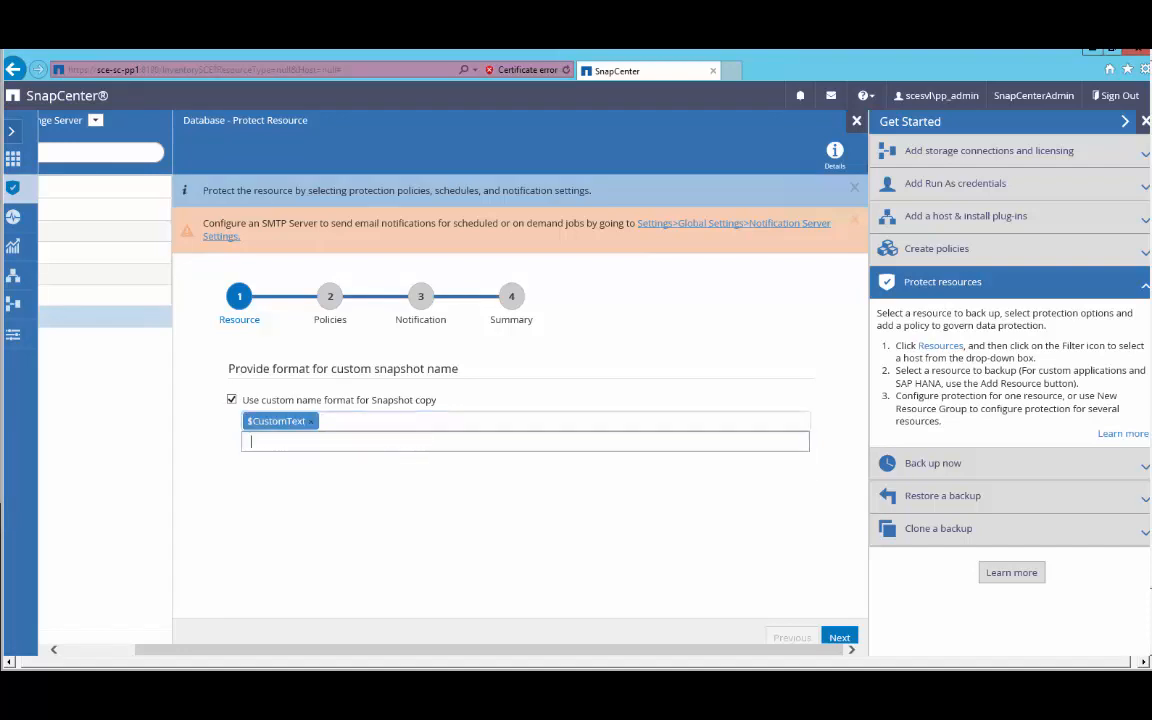
{"action": "type", "text": "Sna"}
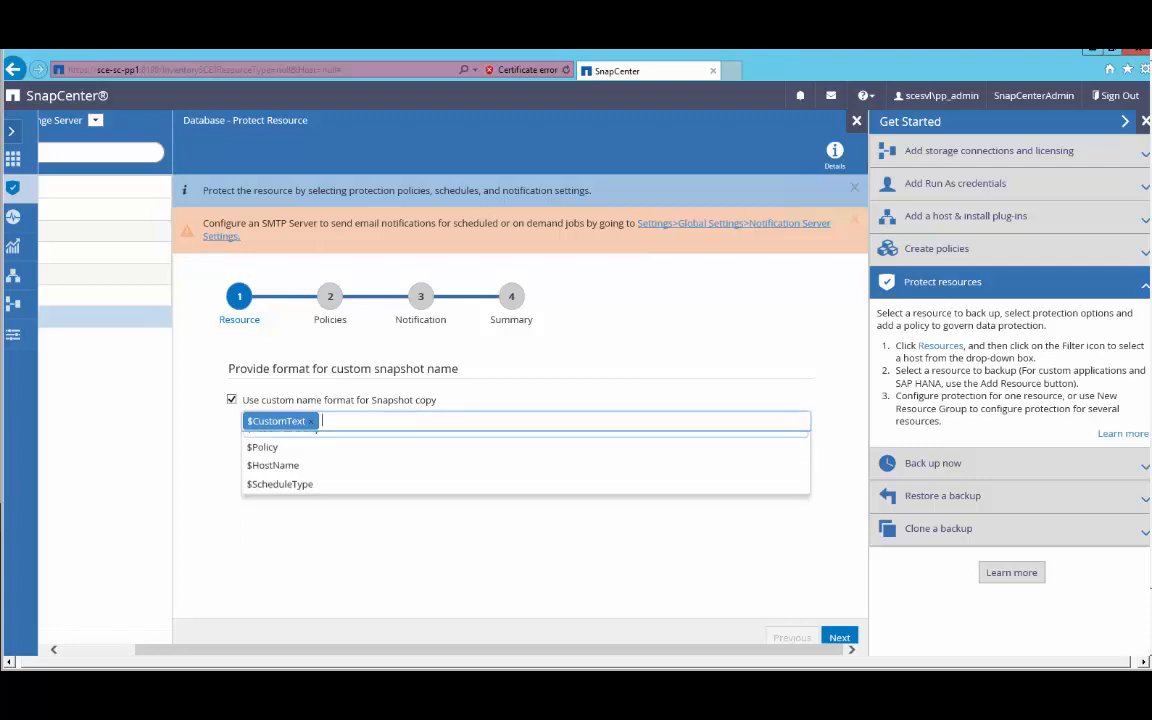
{"action": "left_click", "coordinate": [262, 447]}
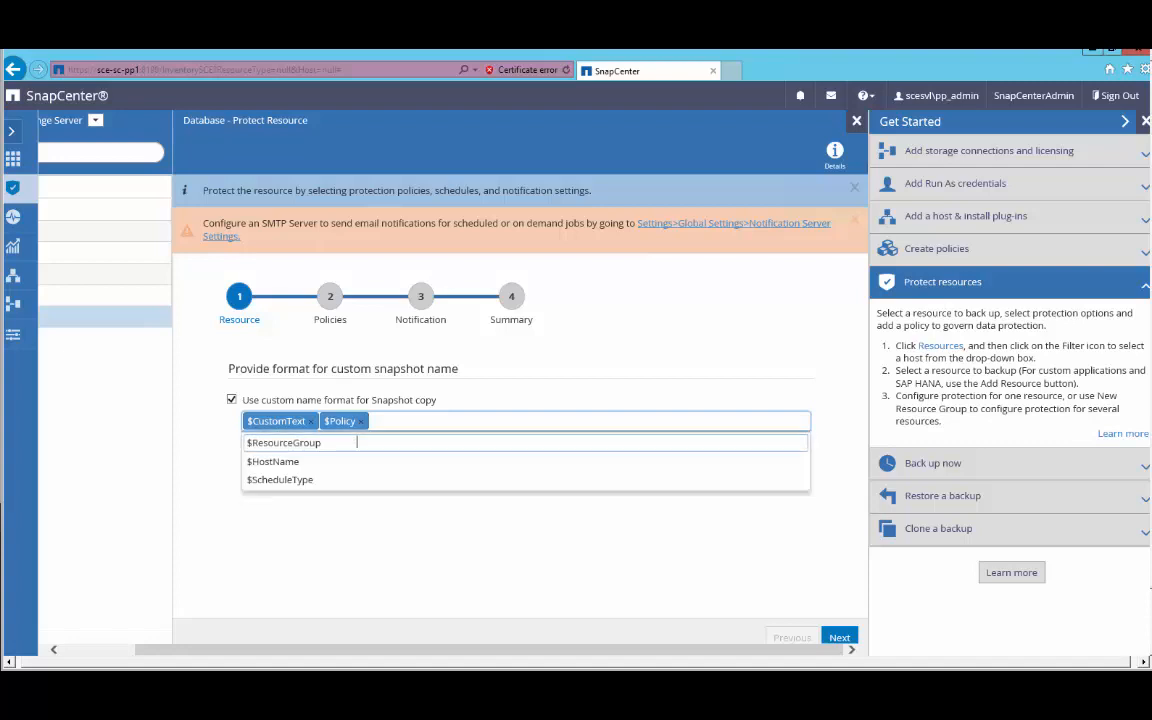
{"action": "left_click", "coordinate": [283, 442]}
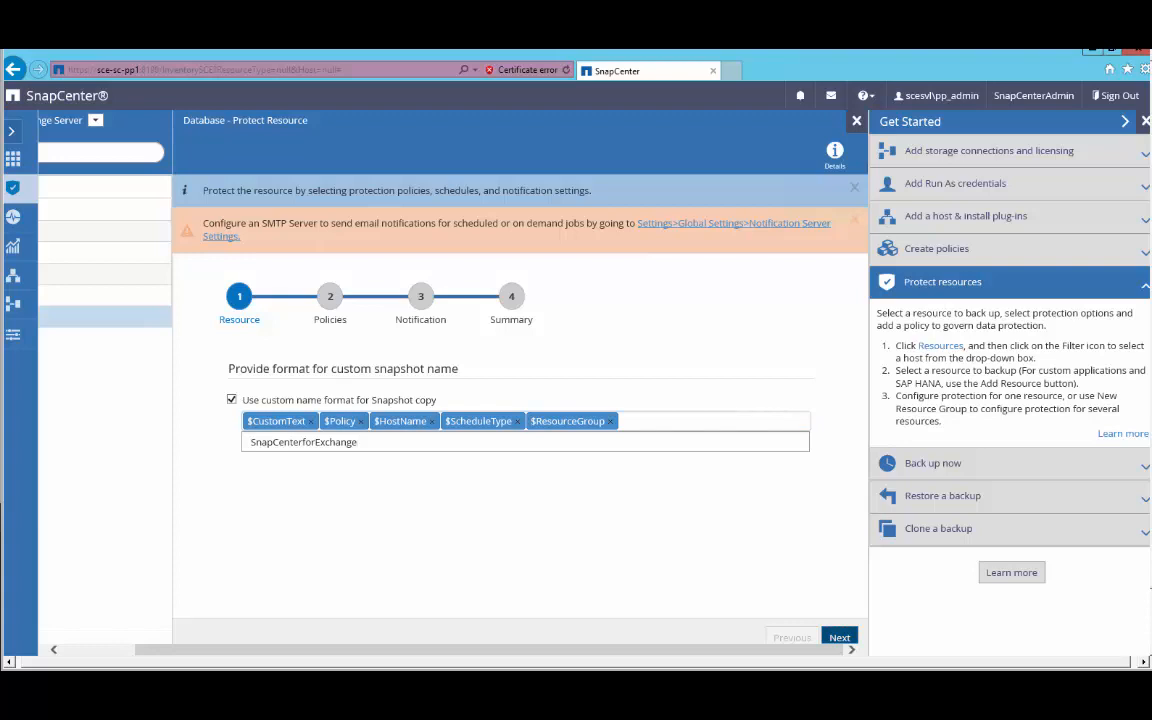
{"action": "left_click", "coordinate": [839, 637]}
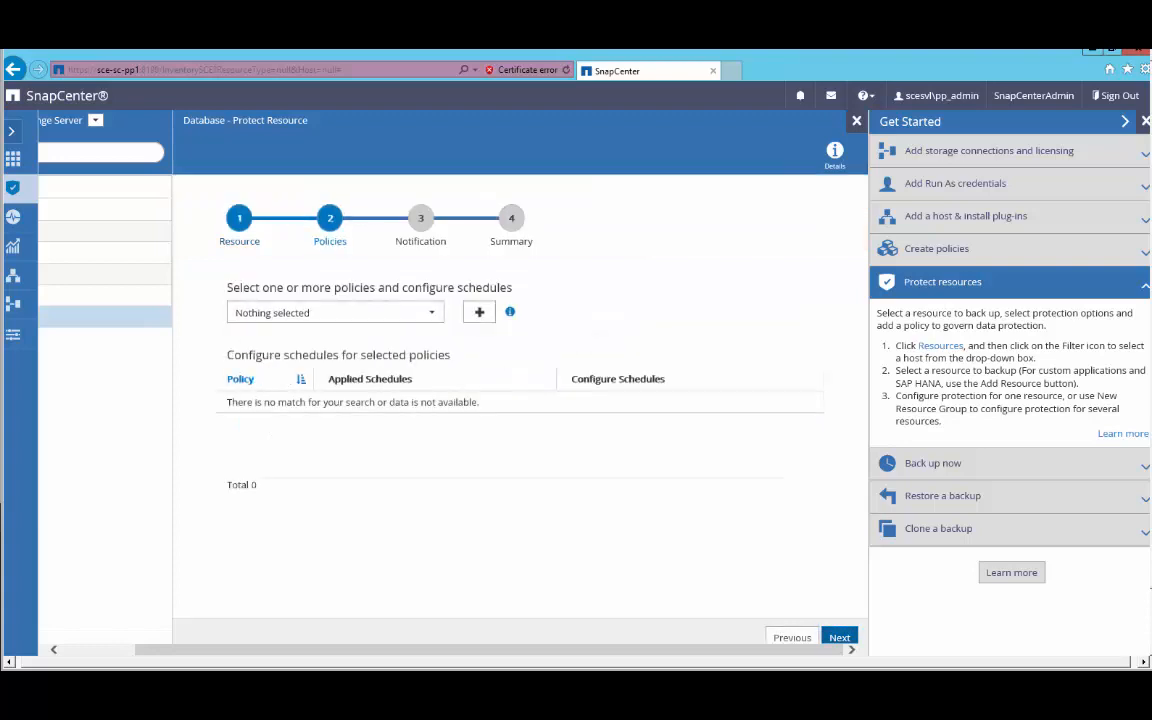
Step: Start a new Exchange Server backup policy from the Policies step
{"action": "left_click", "coordinate": [334, 312]}
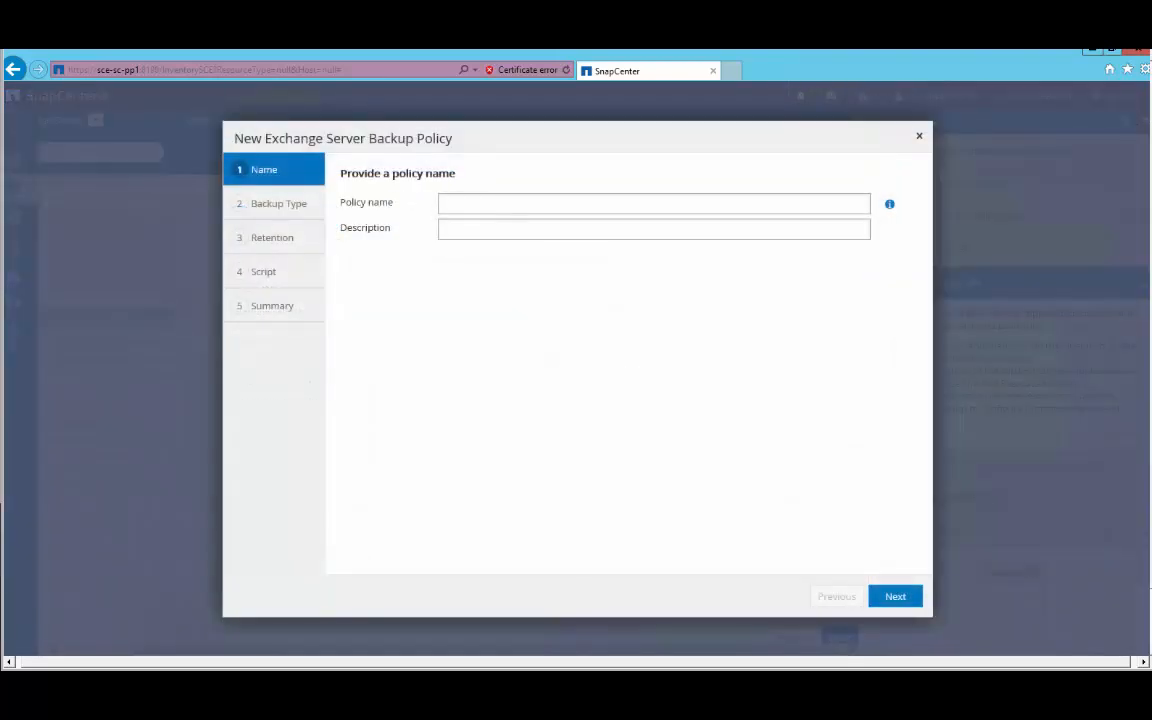
Step: Create policy TestFullBackup on a daily schedule, keeping default retention and no scripts
{"action": "left_click", "coordinate": [653, 203]}
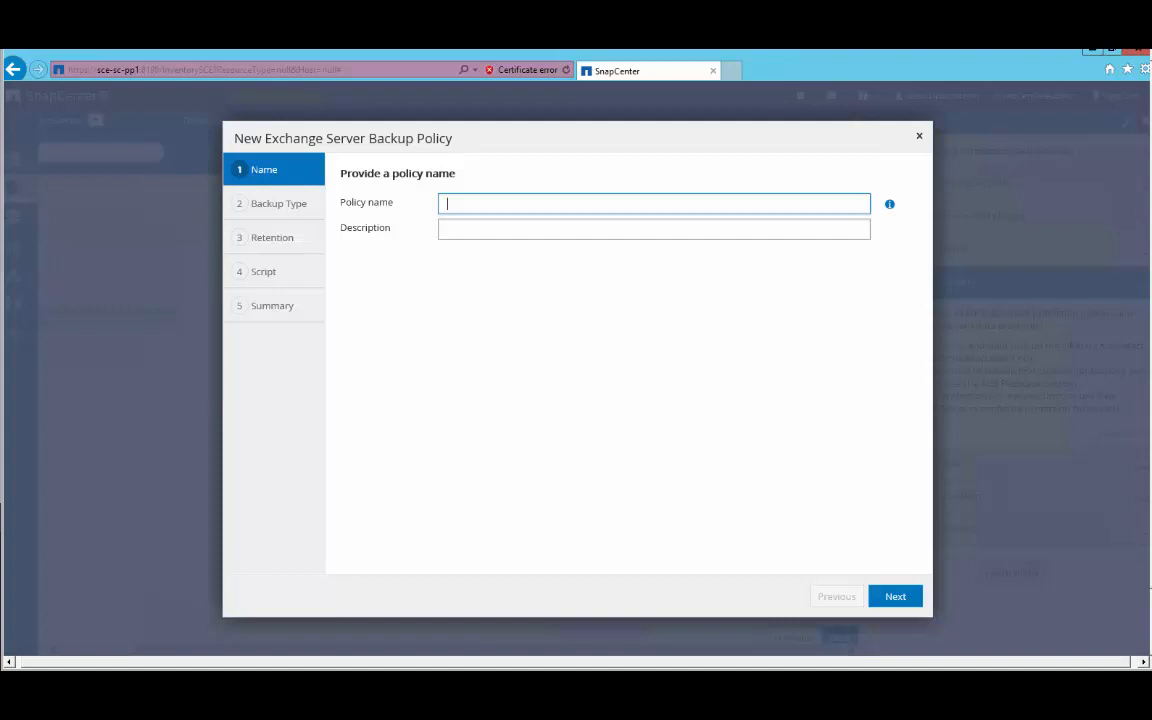
{"action": "type", "text": "TestFullBackup"}
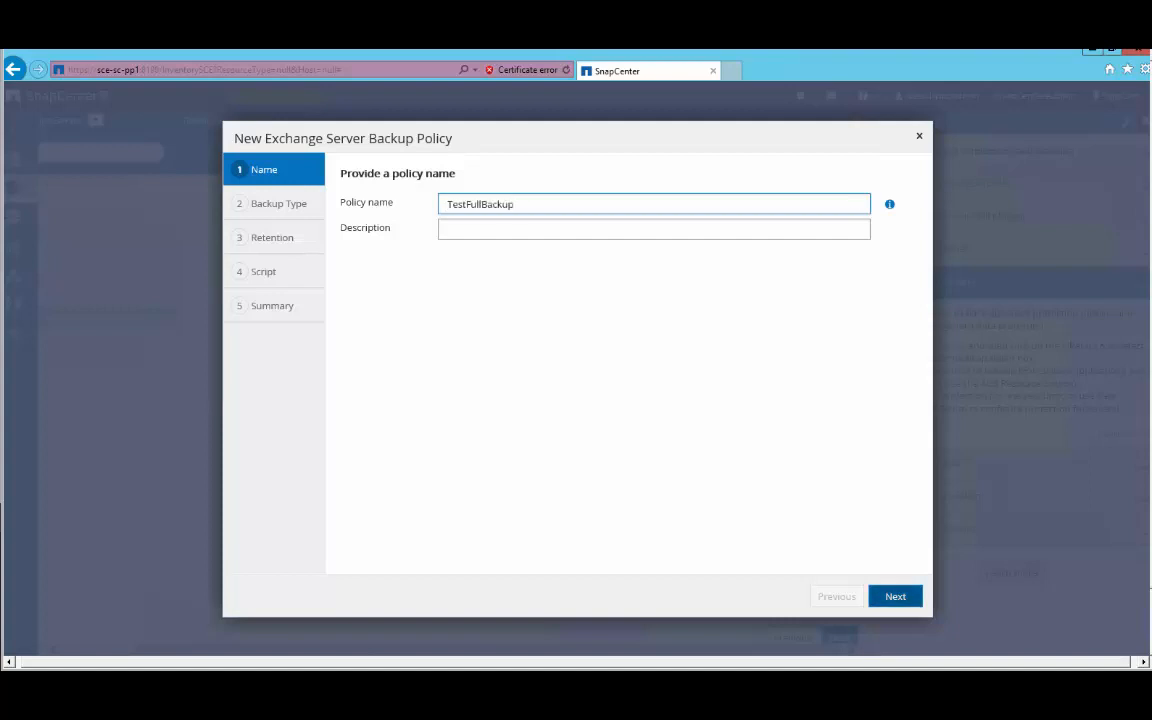
{"action": "left_click", "coordinate": [894, 596]}
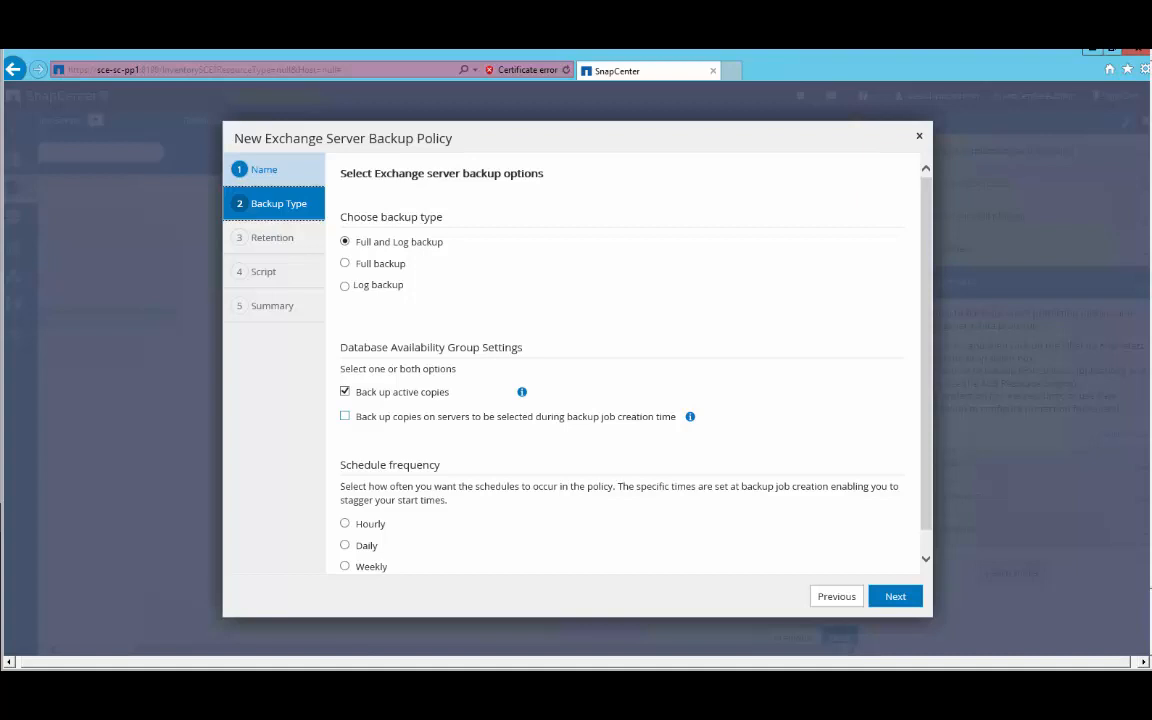
{"action": "scroll", "scroll_direction": "down", "scroll_amount": 3}
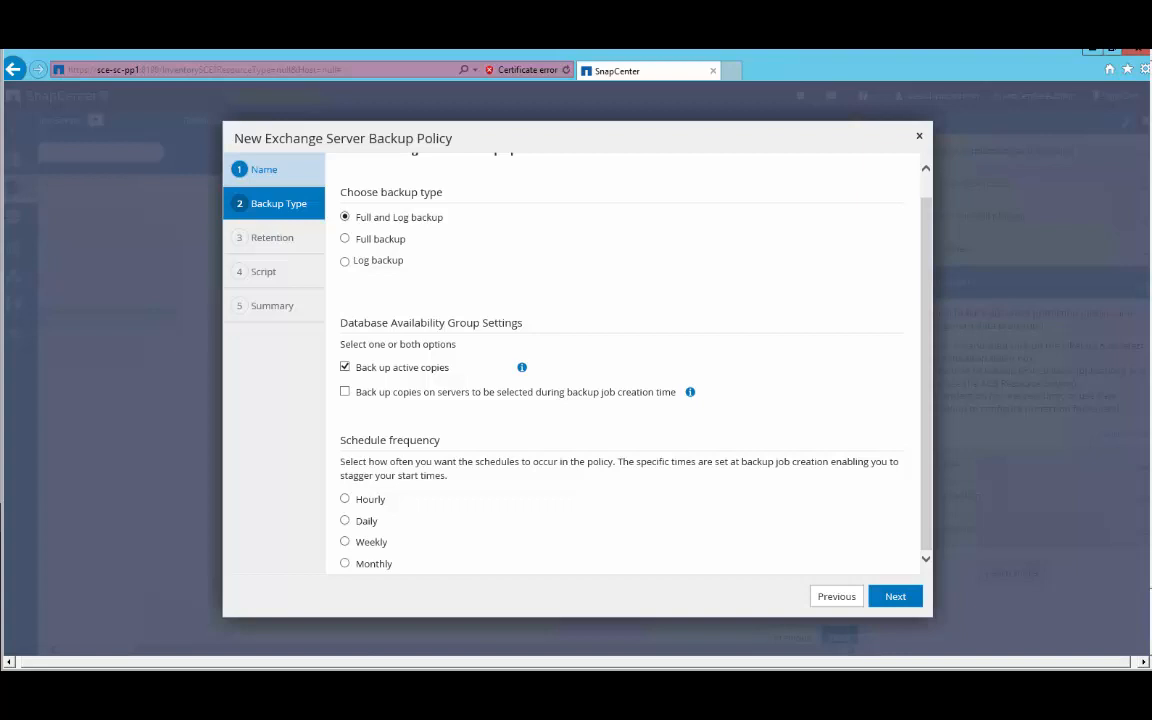
{"action": "left_click", "coordinate": [345, 520]}
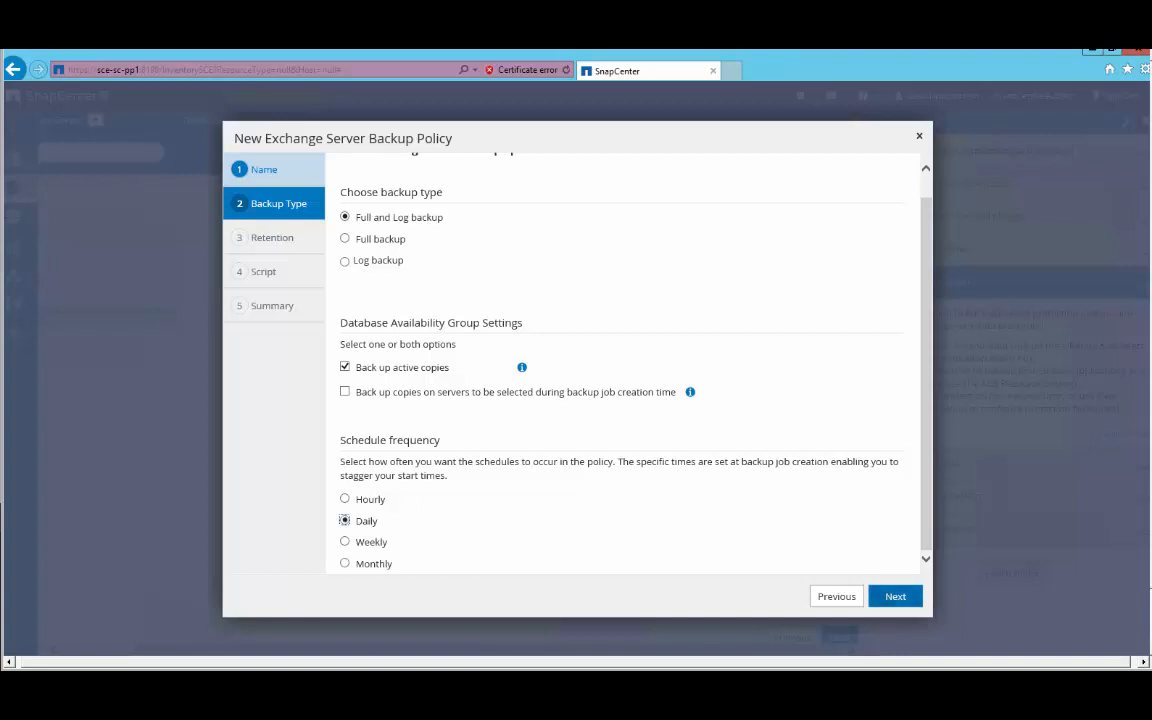
{"action": "left_click", "coordinate": [894, 596]}
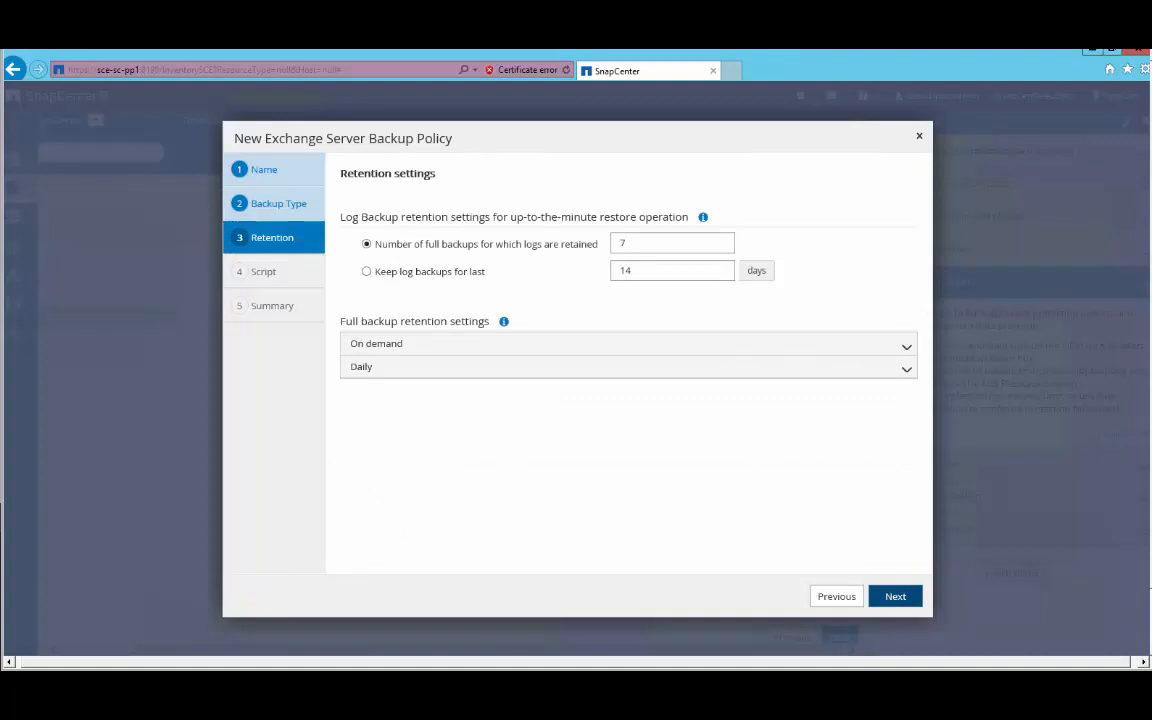
{"action": "left_click", "coordinate": [894, 596]}
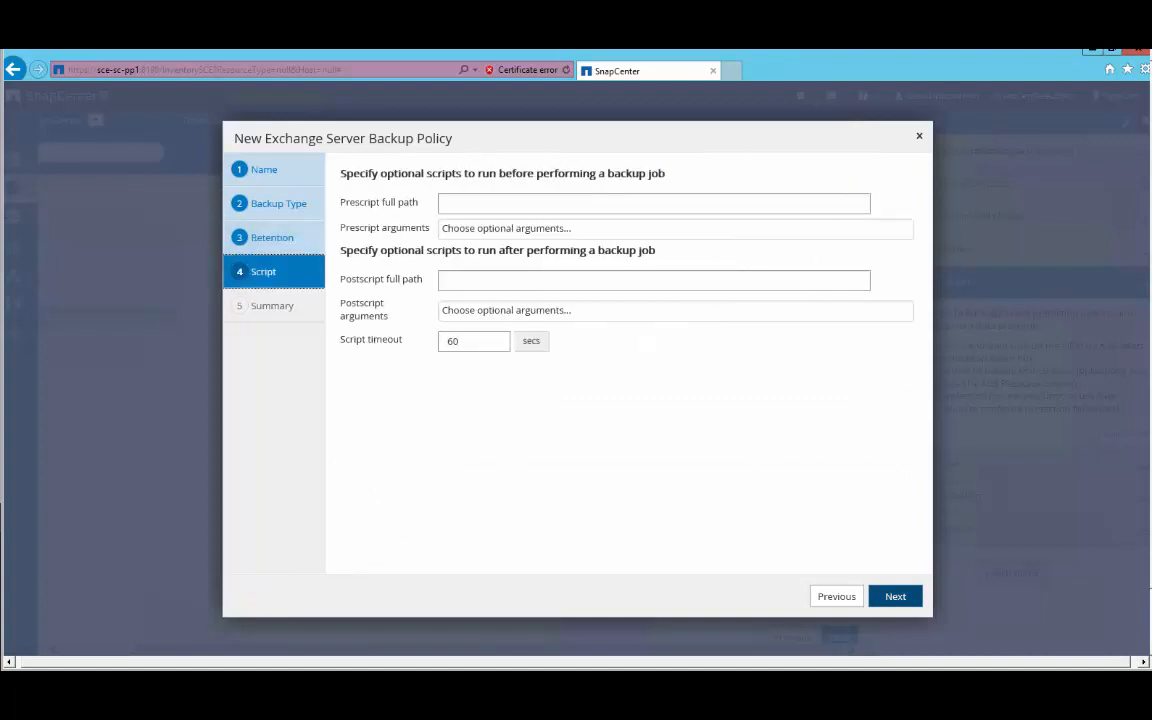
{"action": "left_click", "coordinate": [894, 596]}
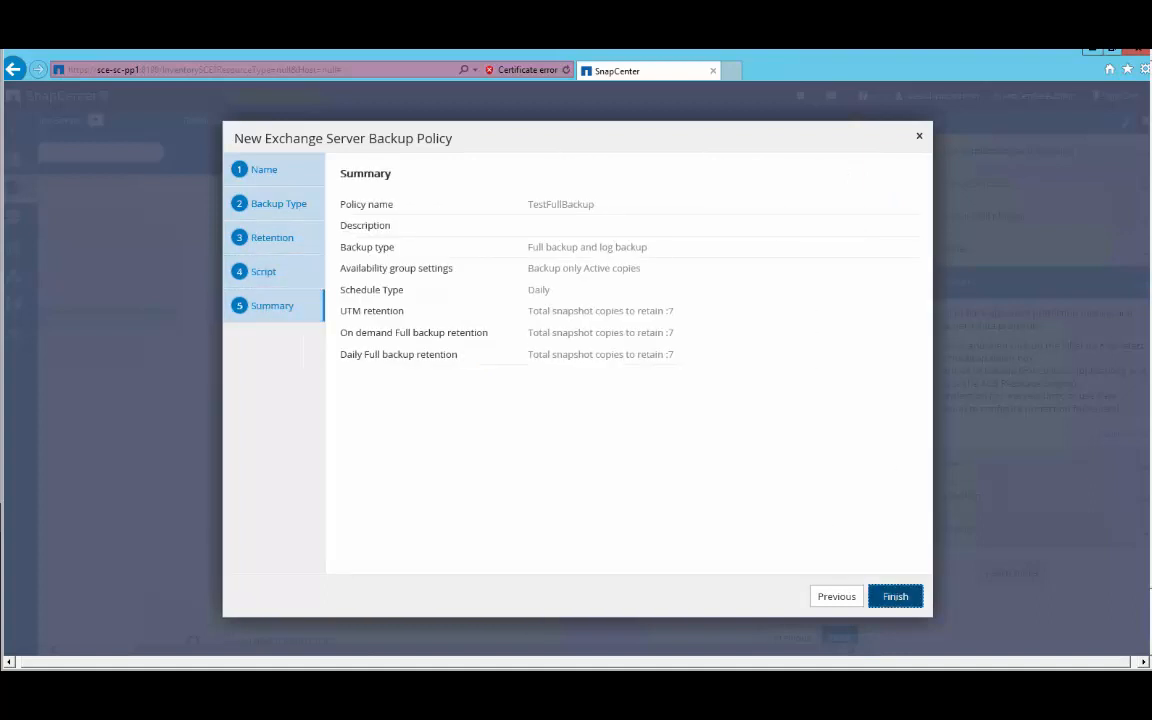
{"action": "left_click", "coordinate": [894, 596]}
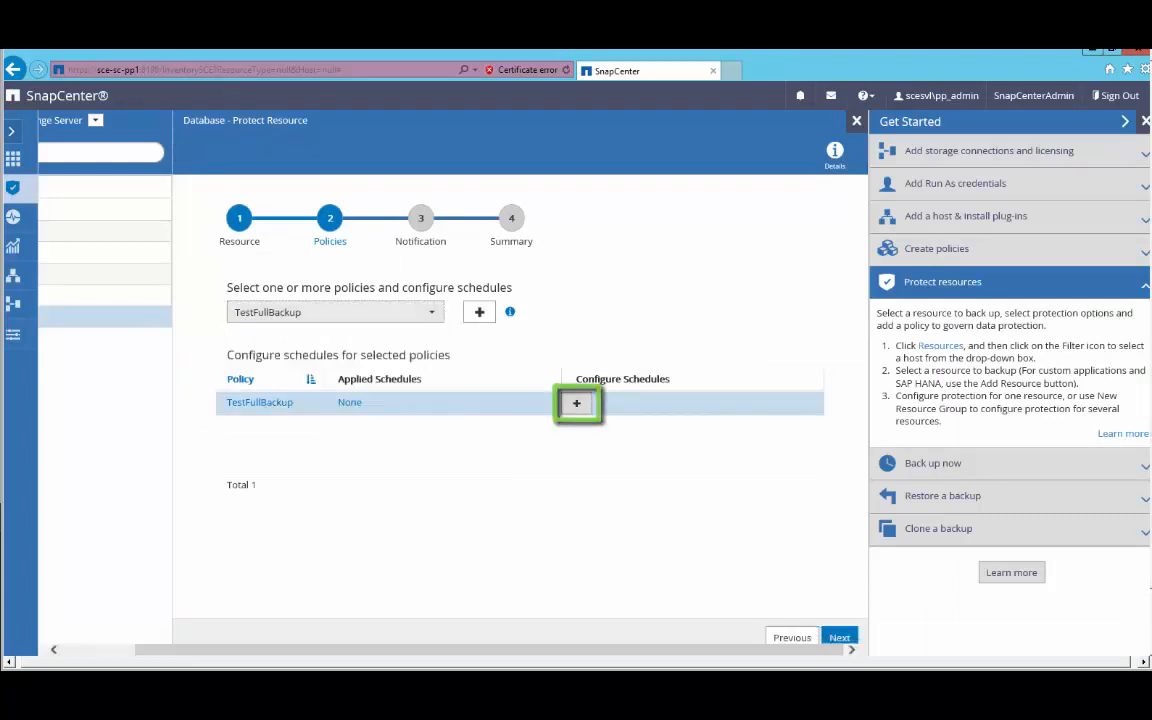
Step: Schedule TestFullBackup daily from 12/12/2017, skip email alerts, finish, and reopen dag3_db1's overview
{"action": "left_click", "coordinate": [576, 403]}
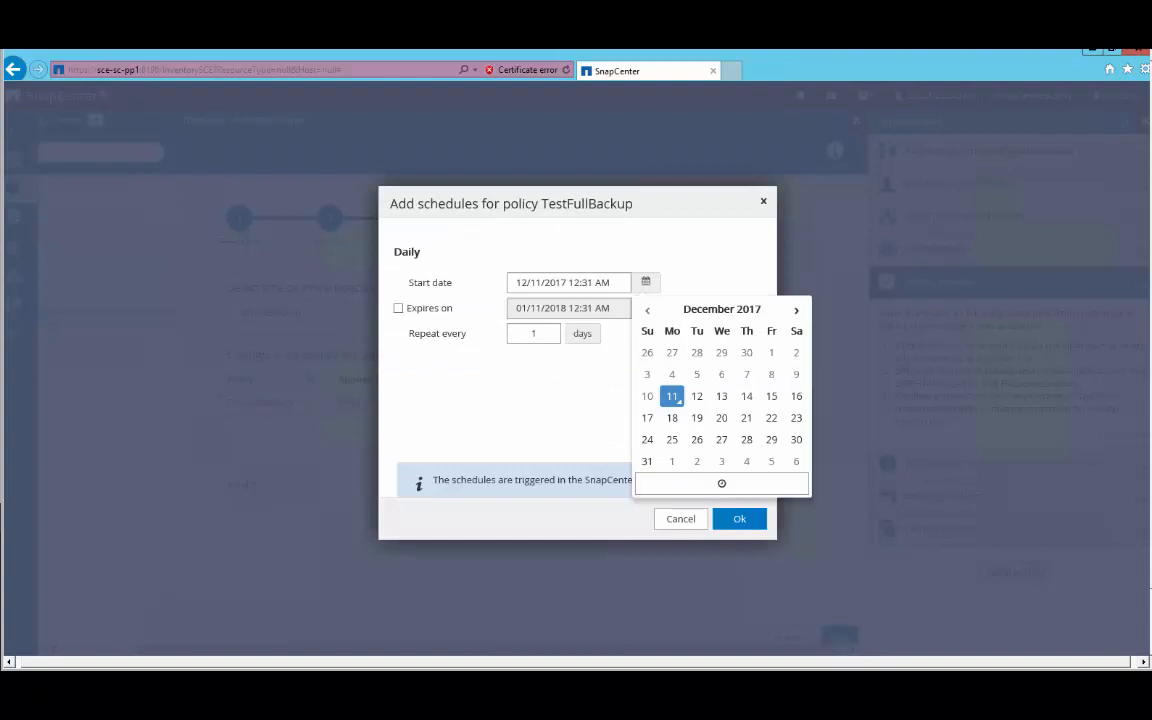
{"action": "left_click", "coordinate": [696, 395]}
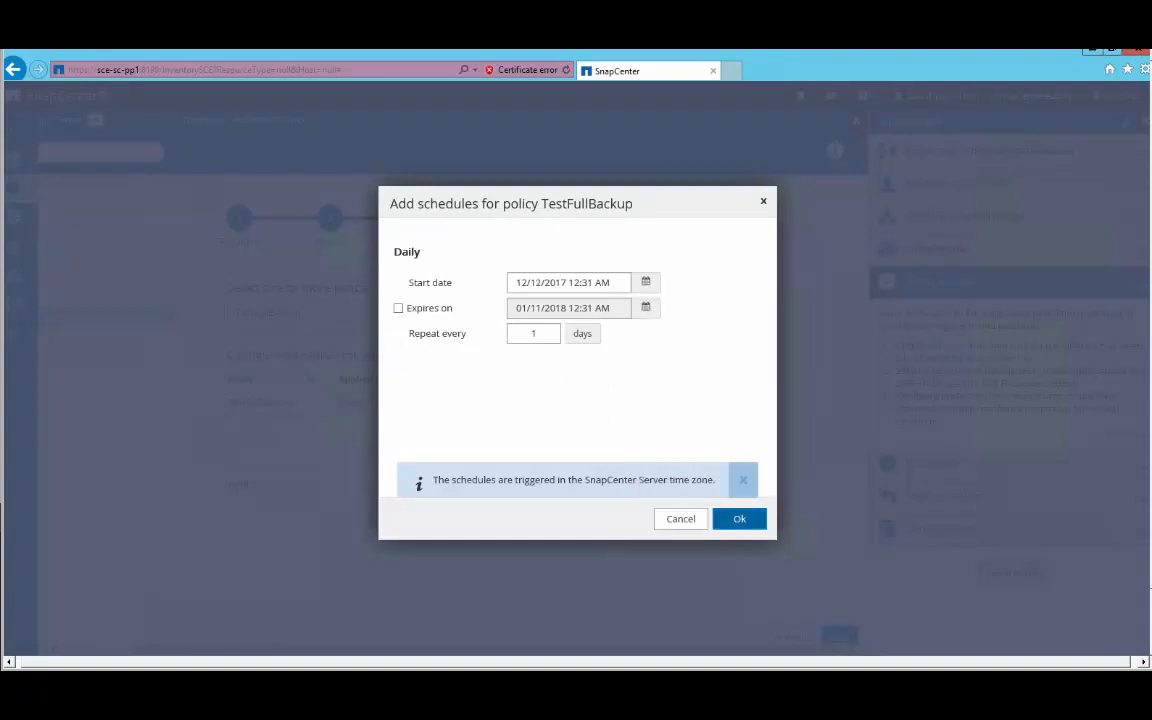
{"action": "left_click", "coordinate": [740, 518]}
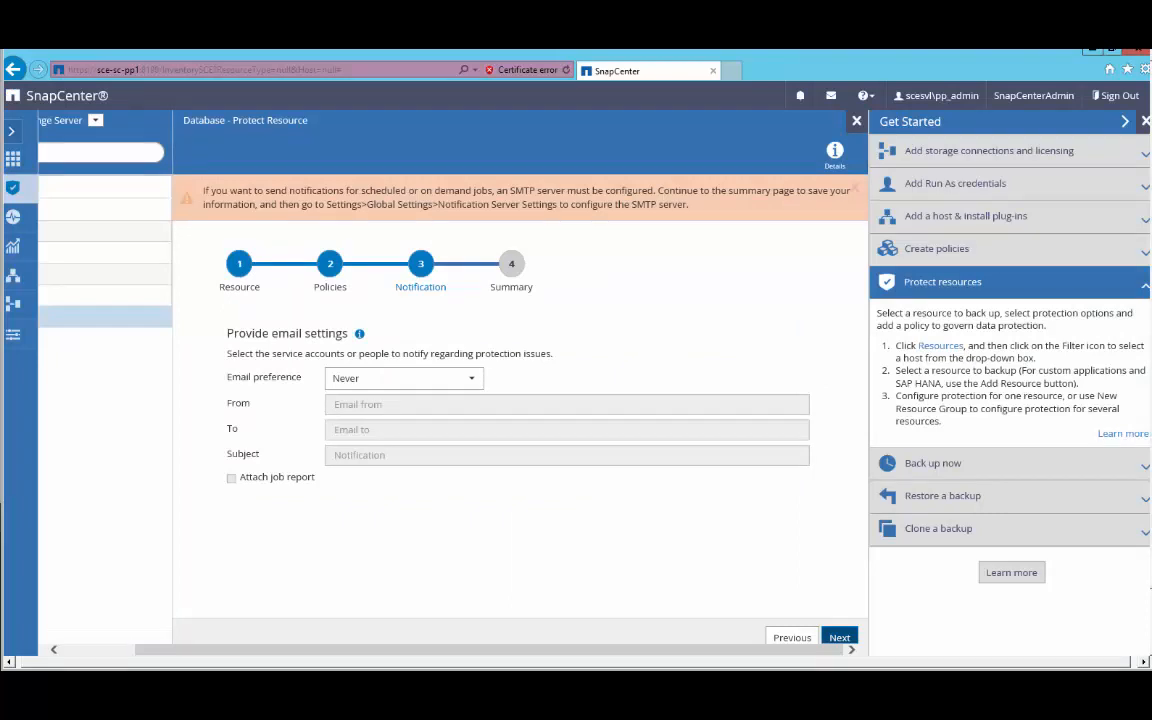
{"action": "left_click", "coordinate": [839, 637]}
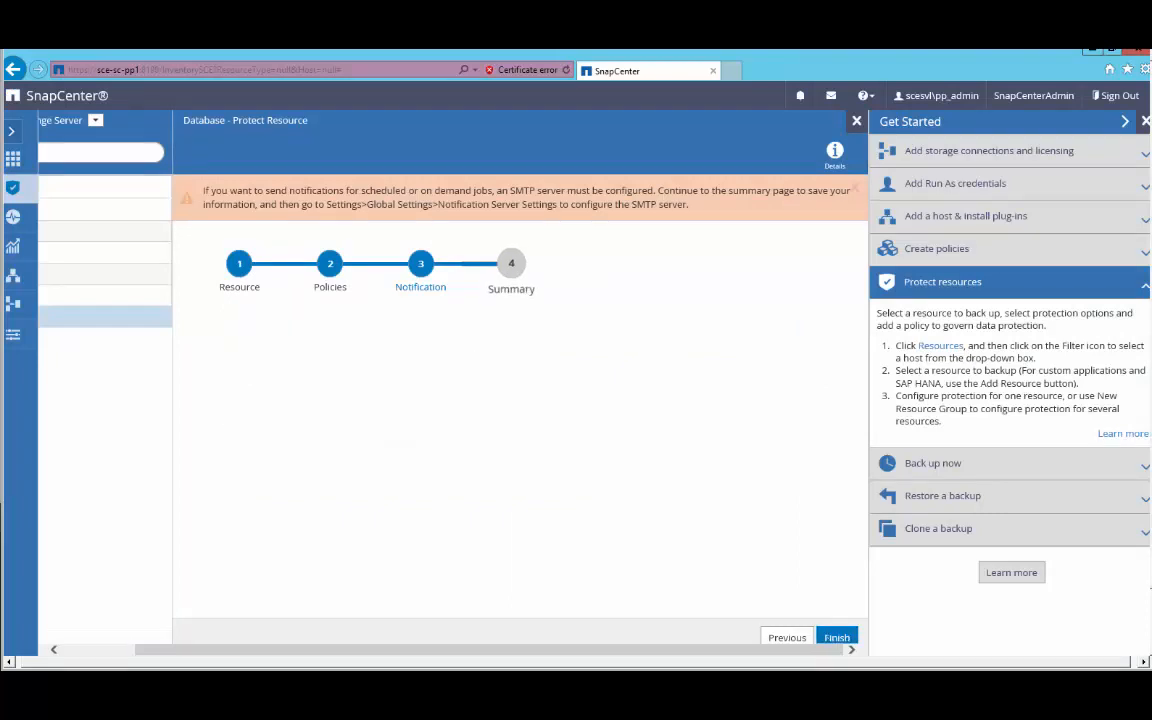
{"action": "left_click", "coordinate": [837, 637]}
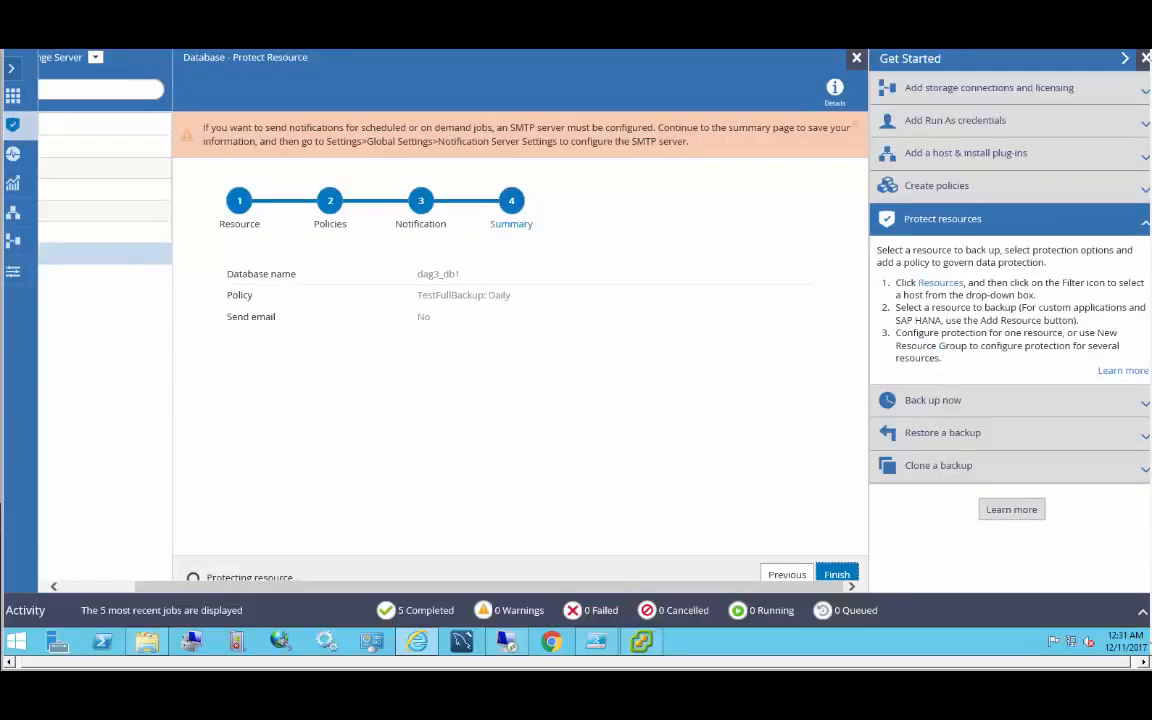
{"action": "left_click", "coordinate": [836, 574]}
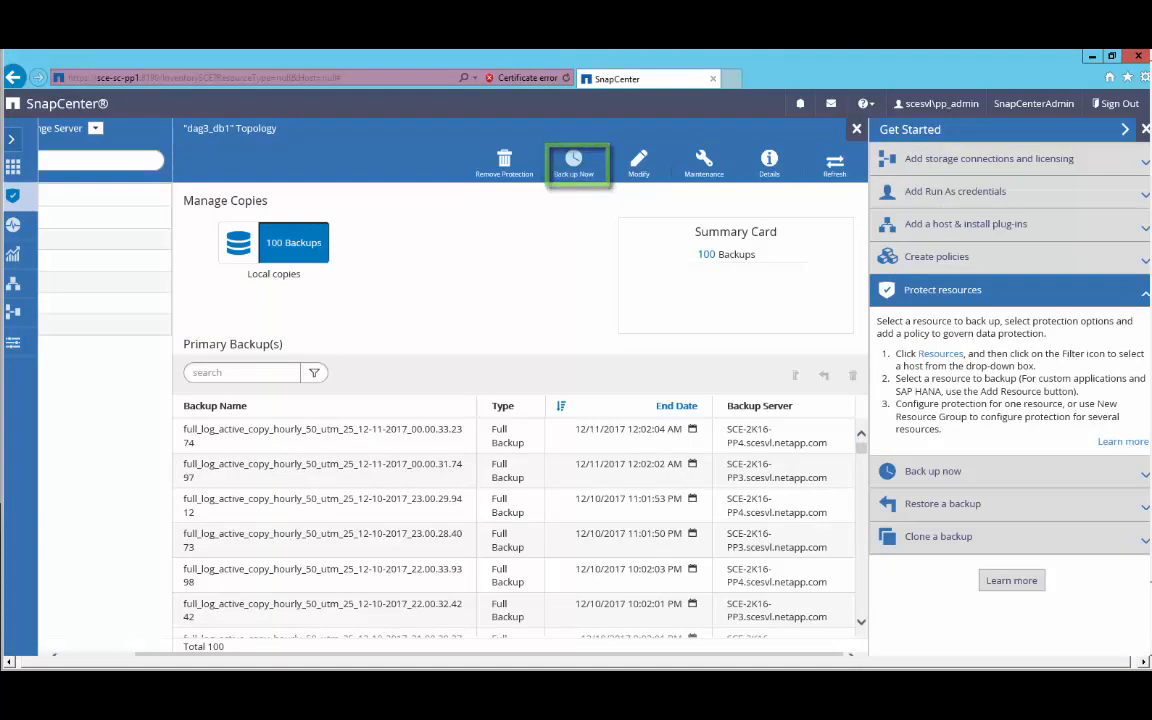
Step: Run an on-demand backup of dag3_db1 using the TestFullBackup policy
{"action": "left_click", "coordinate": [575, 160]}
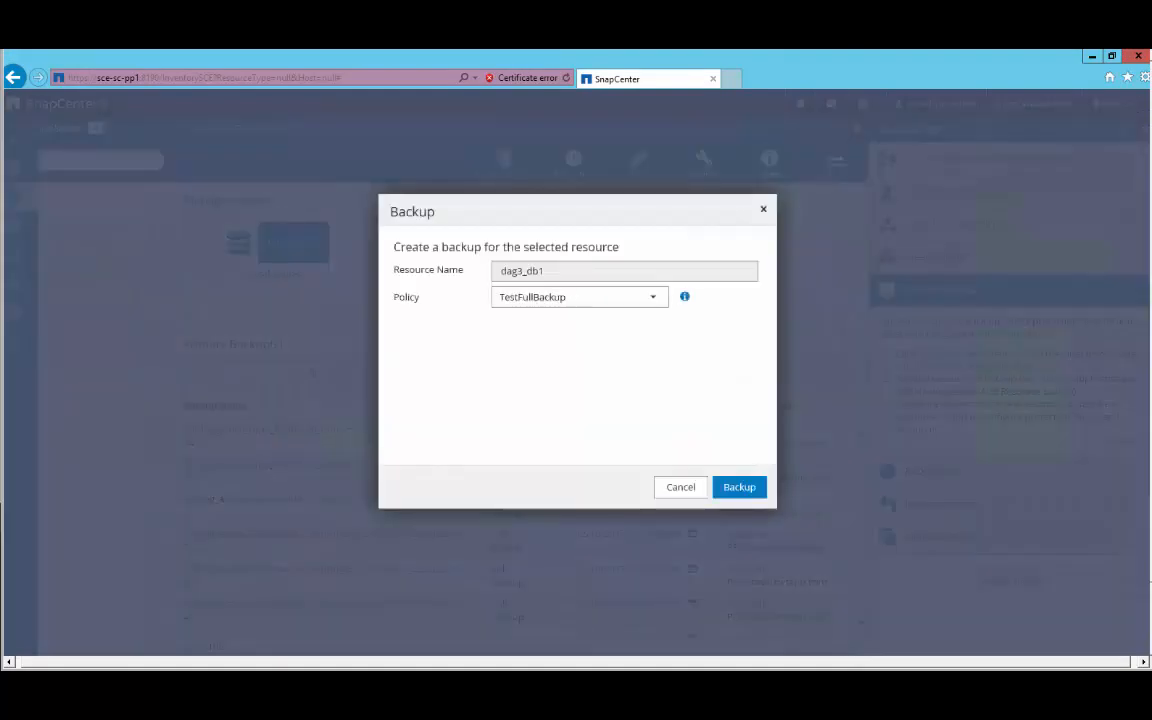
{"action": "left_click", "coordinate": [651, 296]}
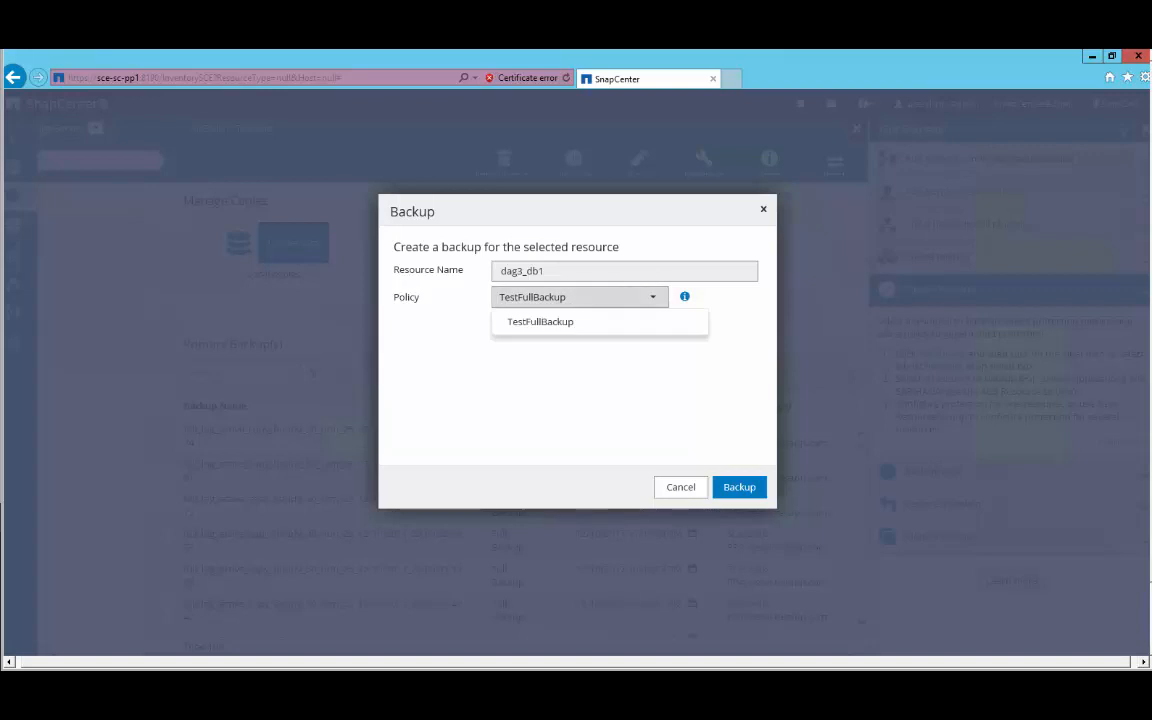
{"action": "left_click", "coordinate": [739, 487]}
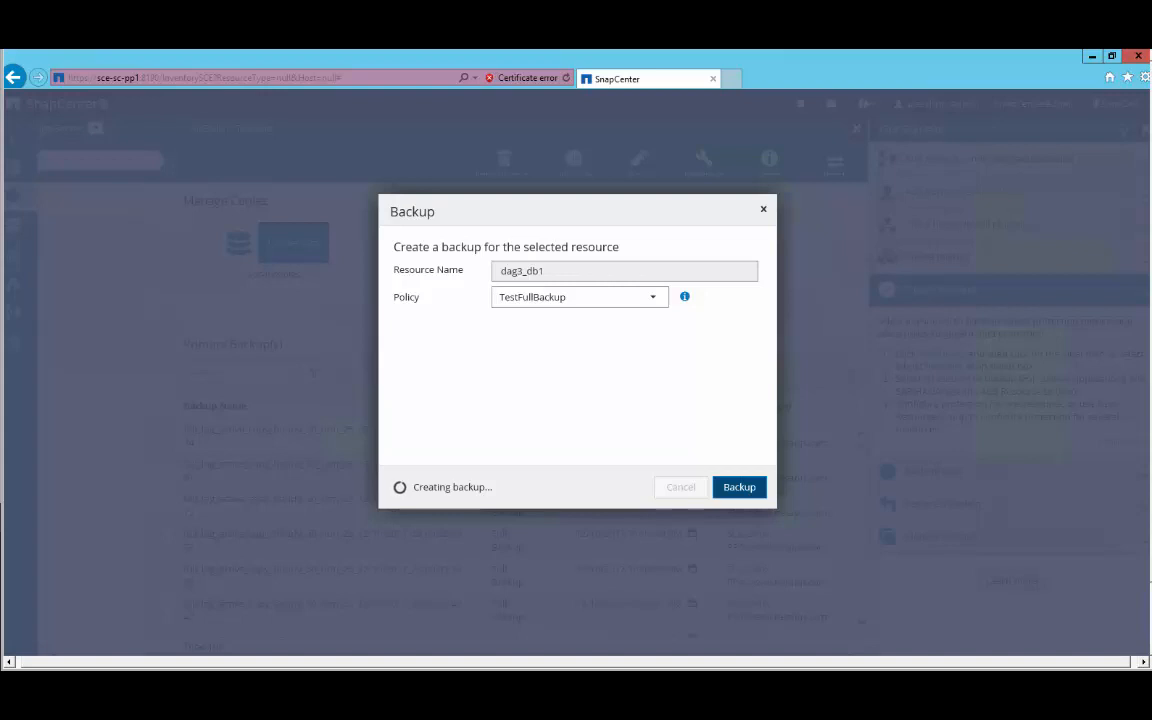
{"action": "left_click", "coordinate": [739, 487]}
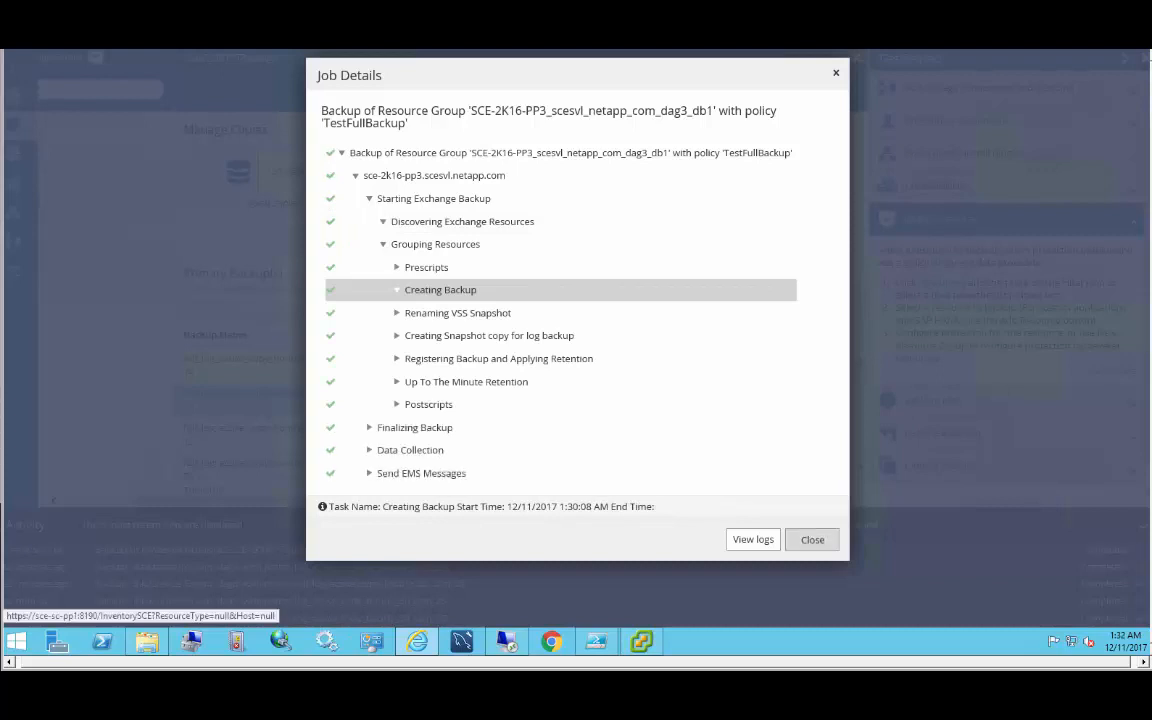
Step: Close the job details and select a copy in the Primary Backup(s) list
{"action": "left_click", "coordinate": [812, 539]}
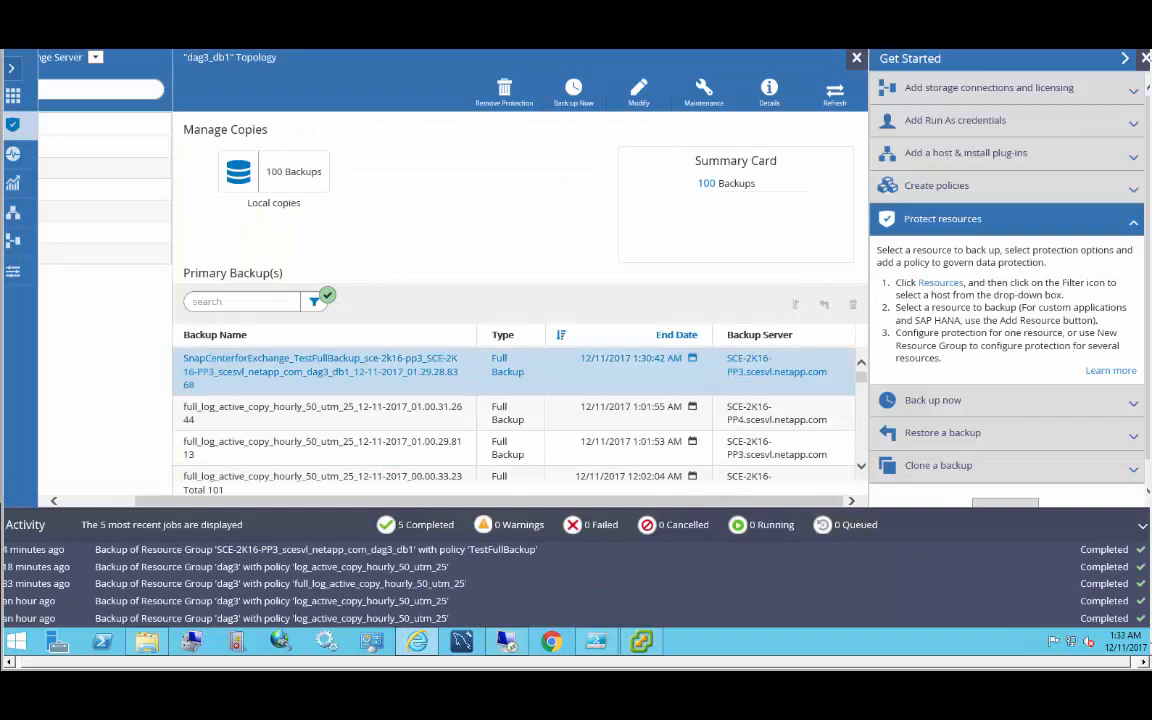
{"action": "left_click", "coordinate": [322, 412]}
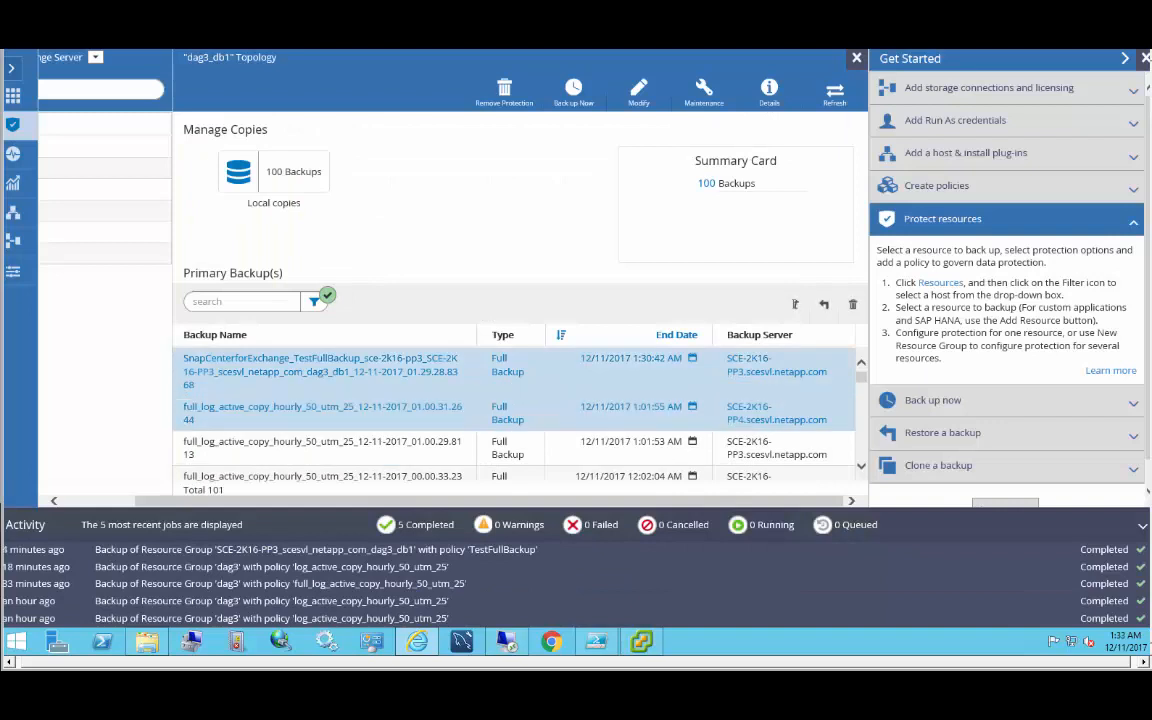